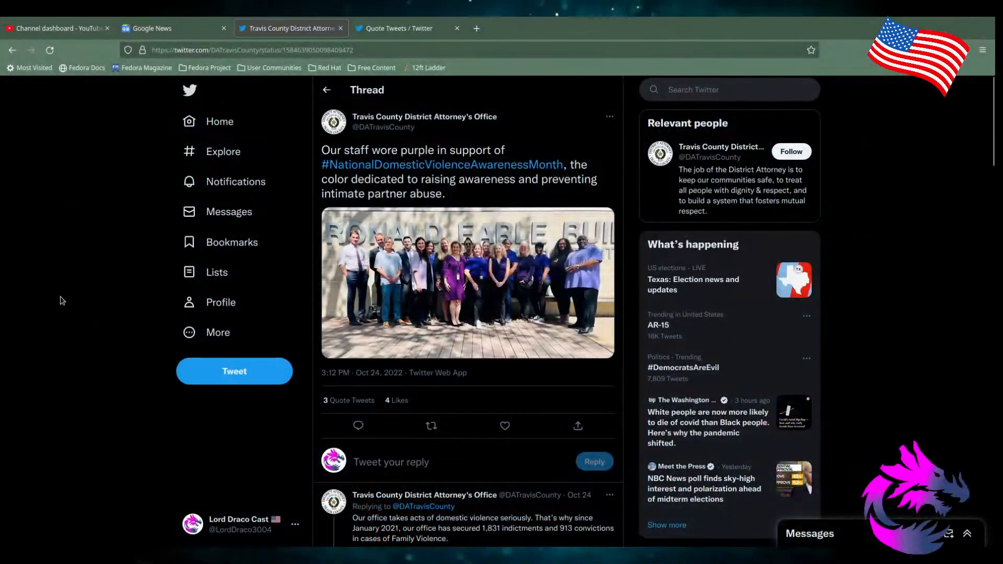
{"action": "mouse_move", "coordinate": [77, 228]}
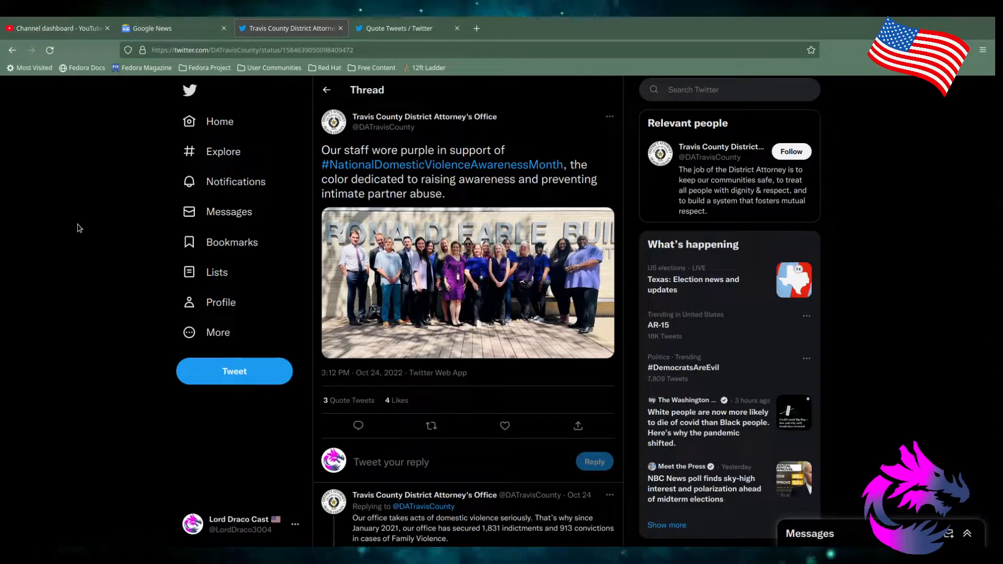
{"action": "mouse_move", "coordinate": [464, 156]}
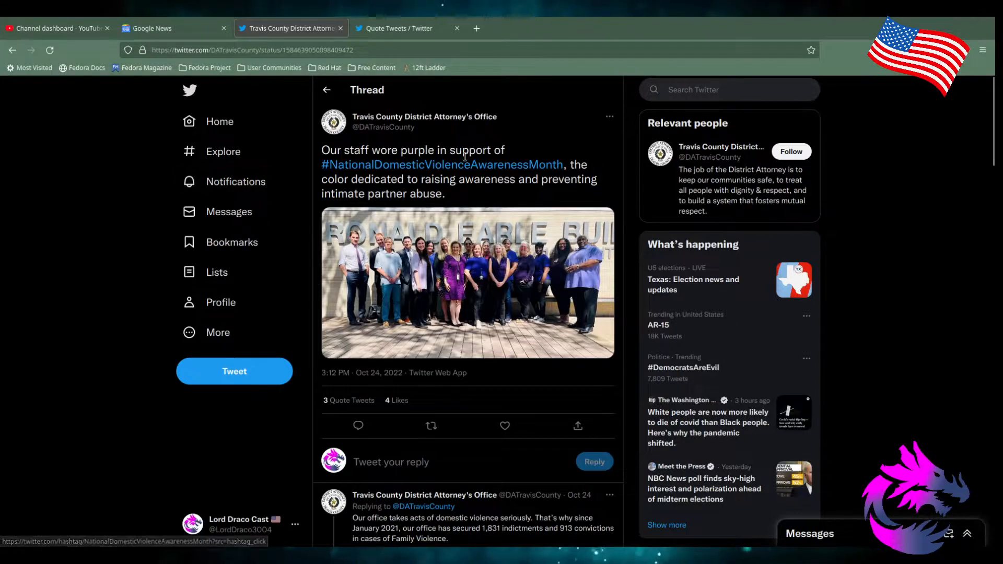
{"action": "mouse_move", "coordinate": [157, 157]}
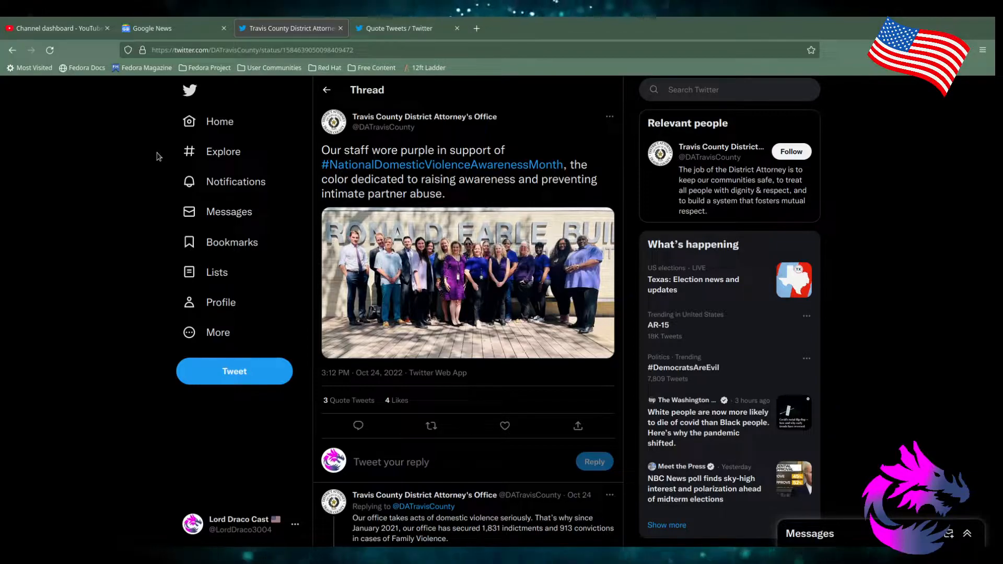
Scroll down to the DA's domestic violence follow-ups and Lord Draco Cast's 'county is a joke' reply.
{"action": "scroll", "scroll_direction": "down", "scroll_amount": 3}
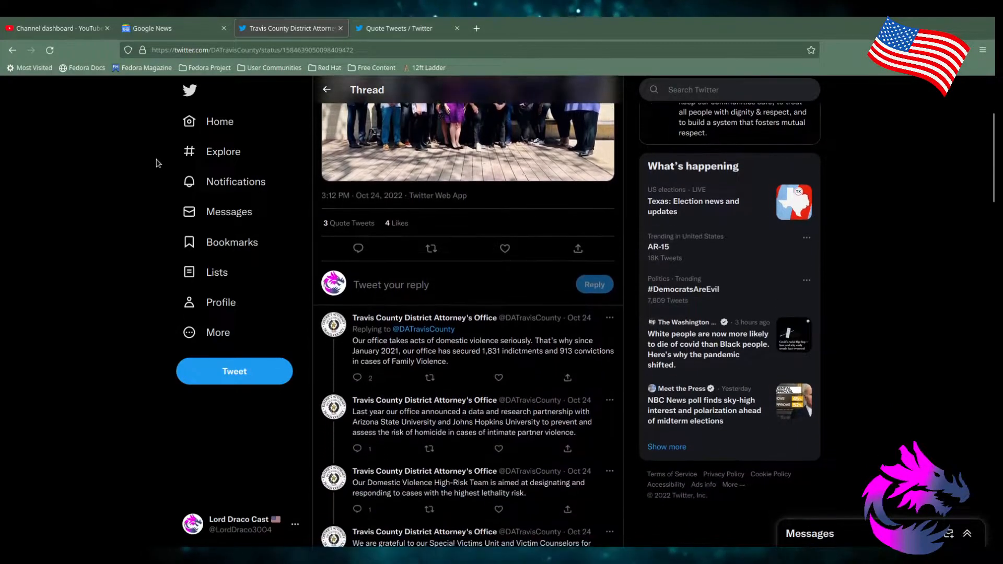
{"action": "scroll", "scroll_direction": "down", "scroll_amount": 3}
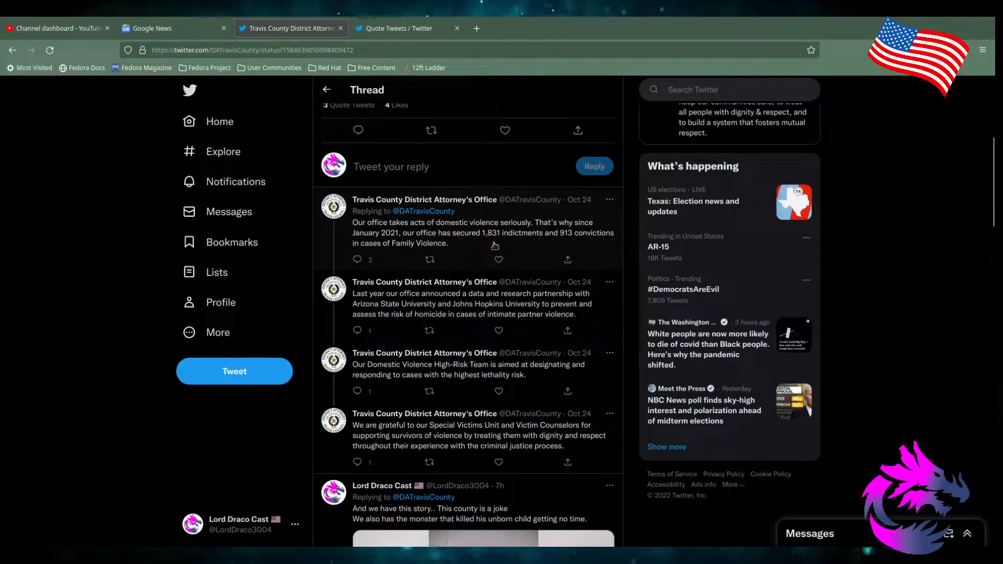
{"action": "mouse_move", "coordinate": [557, 246]}
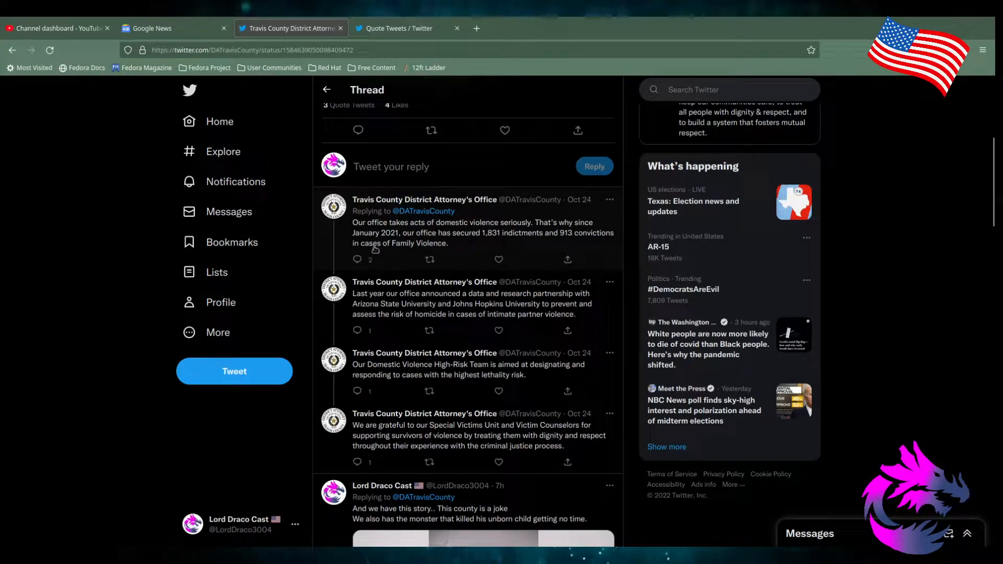
{"action": "mouse_move", "coordinate": [403, 259]}
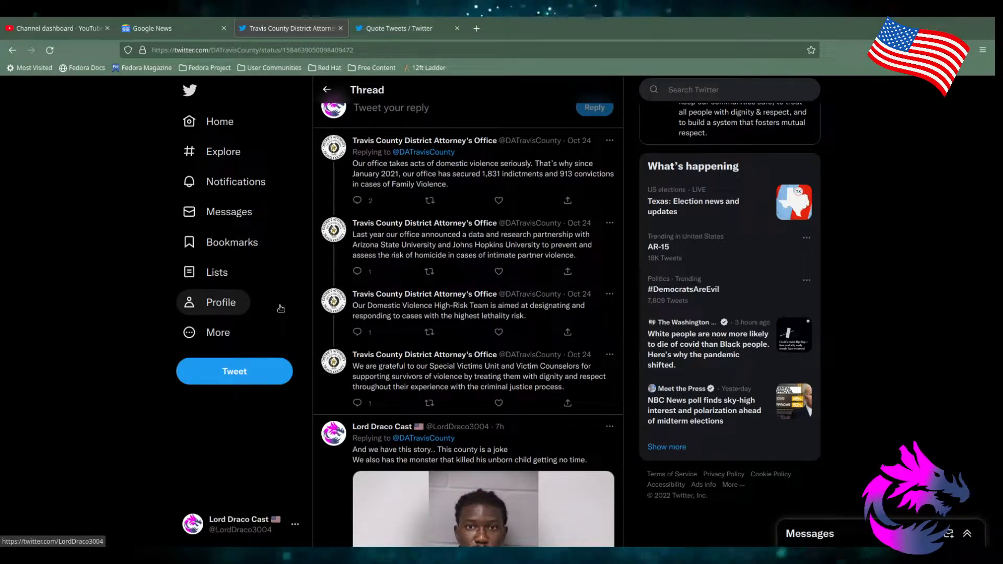
{"action": "mouse_move", "coordinate": [528, 245]}
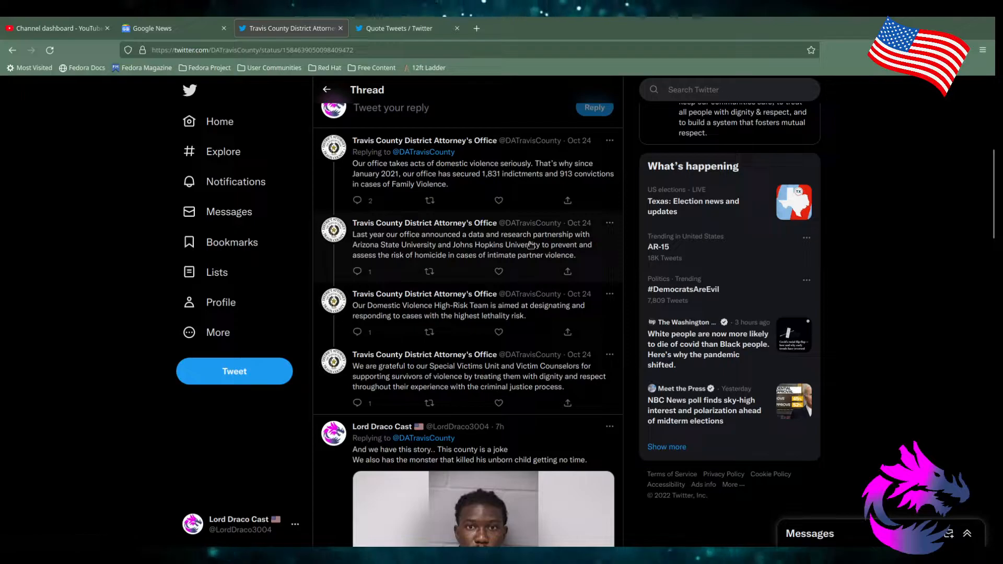
{"action": "mouse_move", "coordinate": [399, 257]}
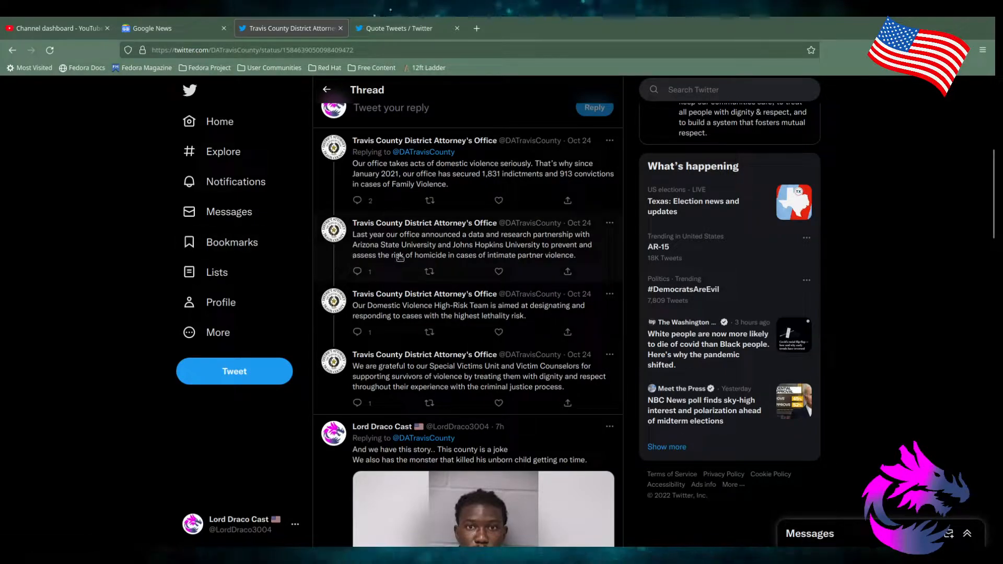
{"action": "mouse_move", "coordinate": [502, 251]}
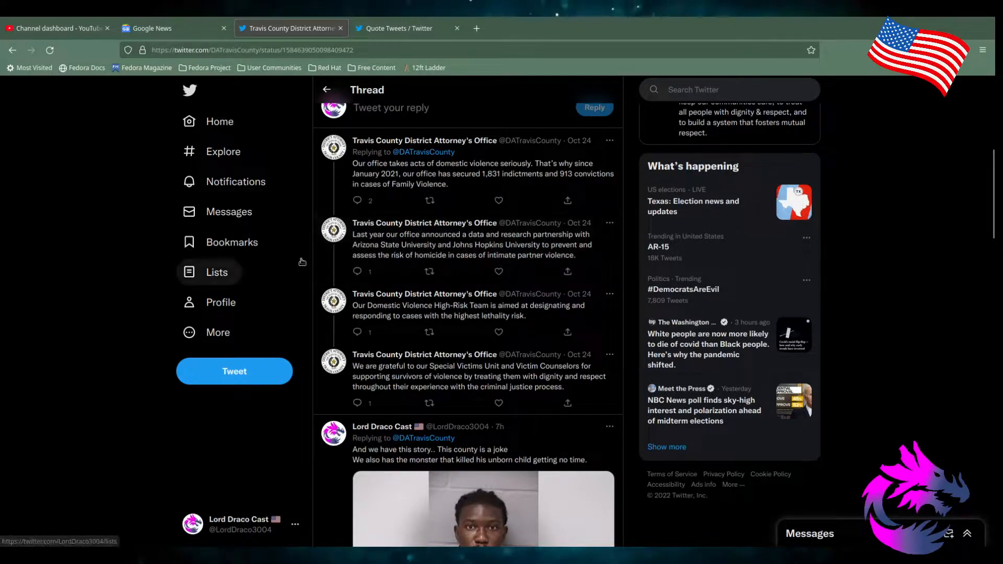
{"action": "mouse_move", "coordinate": [413, 265]}
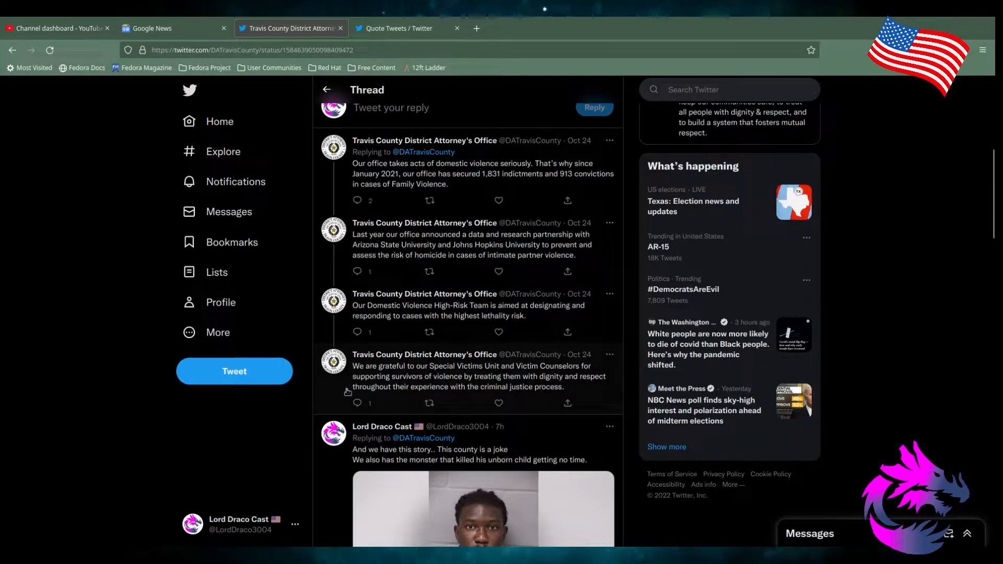
{"action": "mouse_move", "coordinate": [256, 445]}
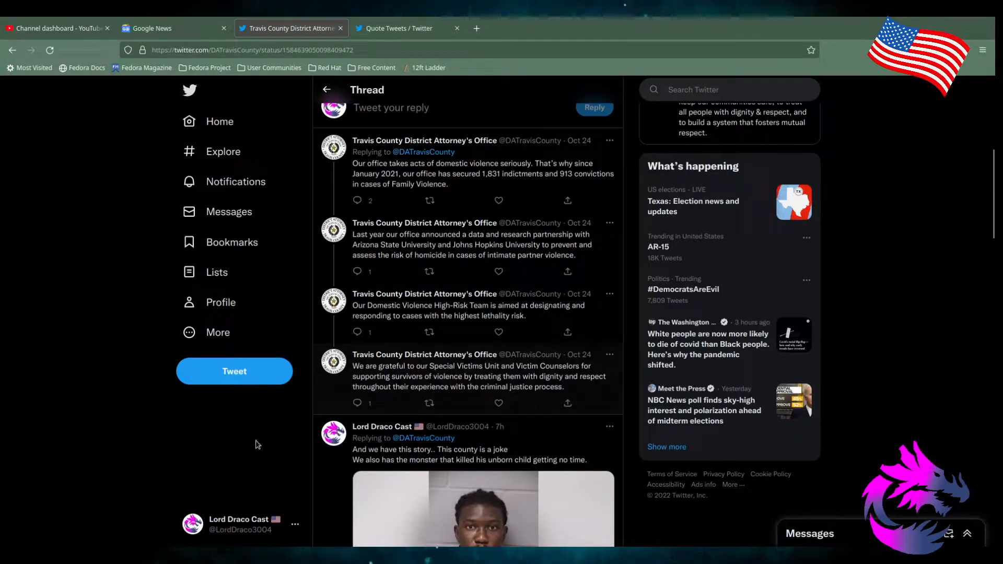
Open the 'We are grateful to our Special Victims Unit' tweet and scroll through its quote tweets.
{"action": "scroll", "scroll_direction": "down", "scroll_amount": 3}
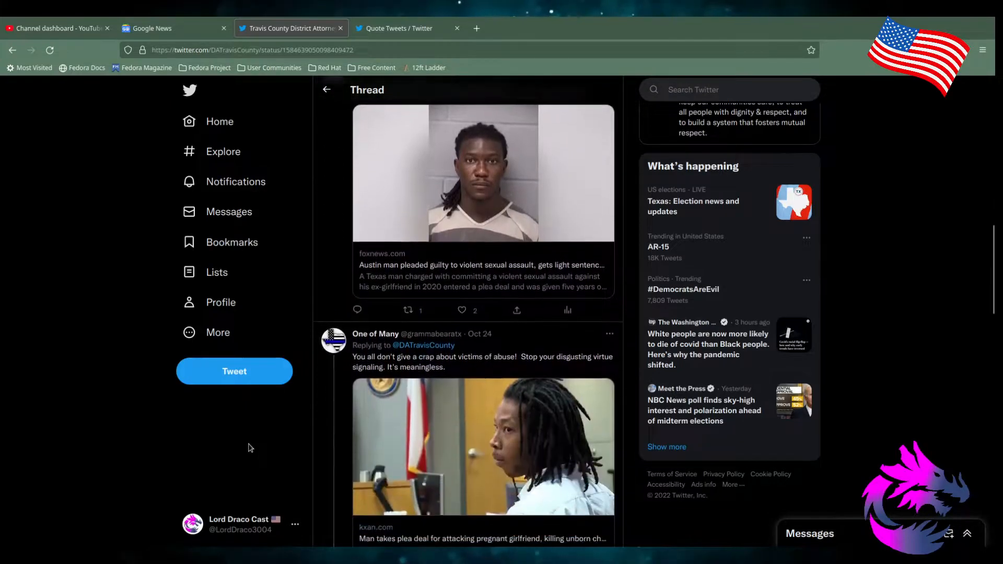
{"action": "scroll", "scroll_direction": "up", "scroll_amount": 3}
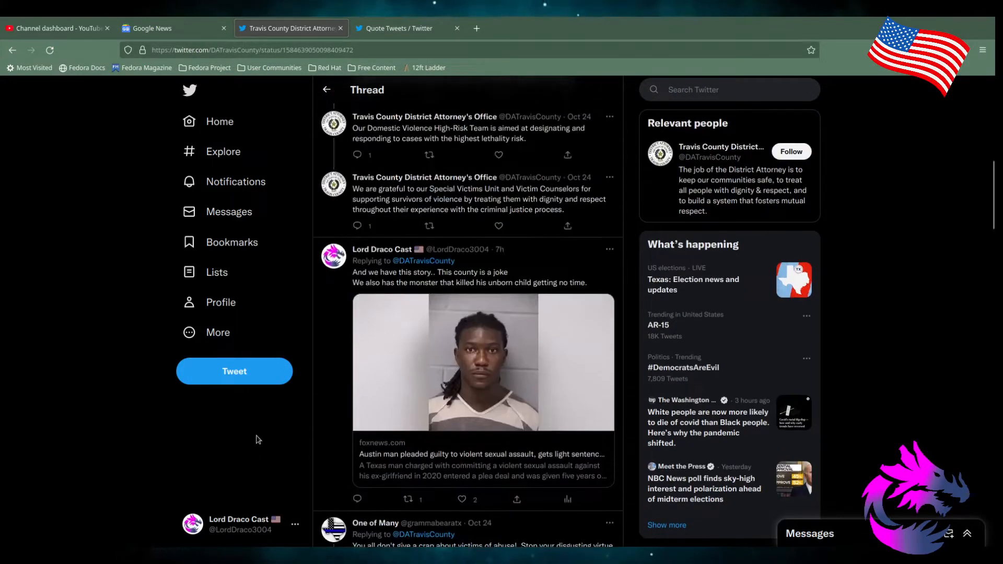
{"action": "left_click", "coordinate": [465, 199]}
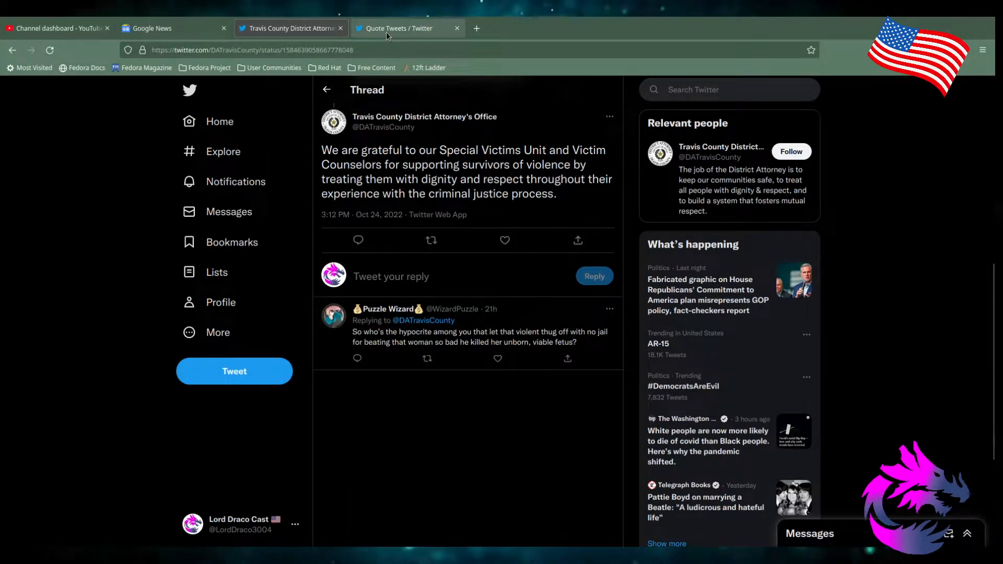
{"action": "scroll", "scroll_direction": "up", "scroll_amount": 3}
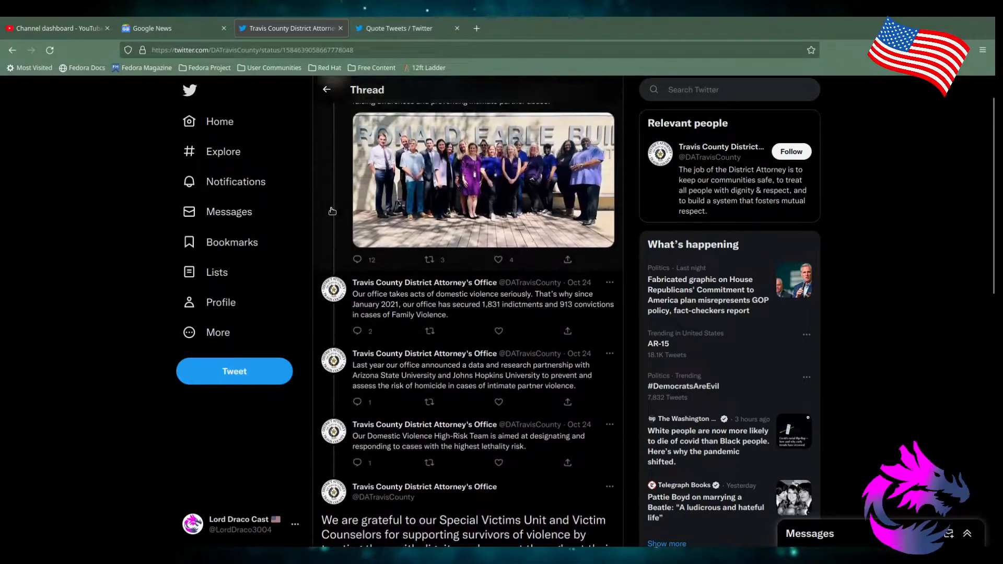
{"action": "scroll", "scroll_direction": "up", "scroll_amount": 3}
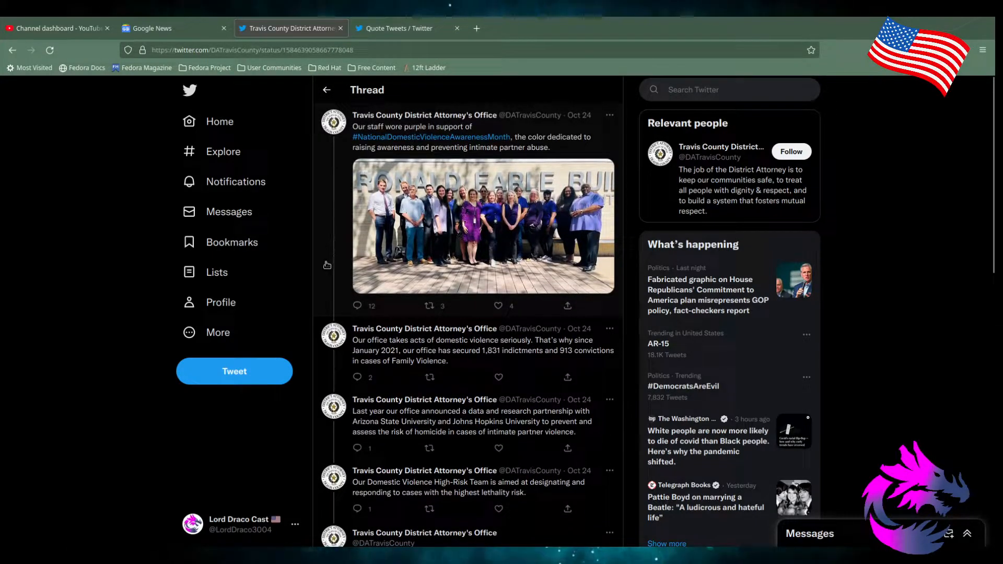
{"action": "mouse_move", "coordinate": [326, 268]}
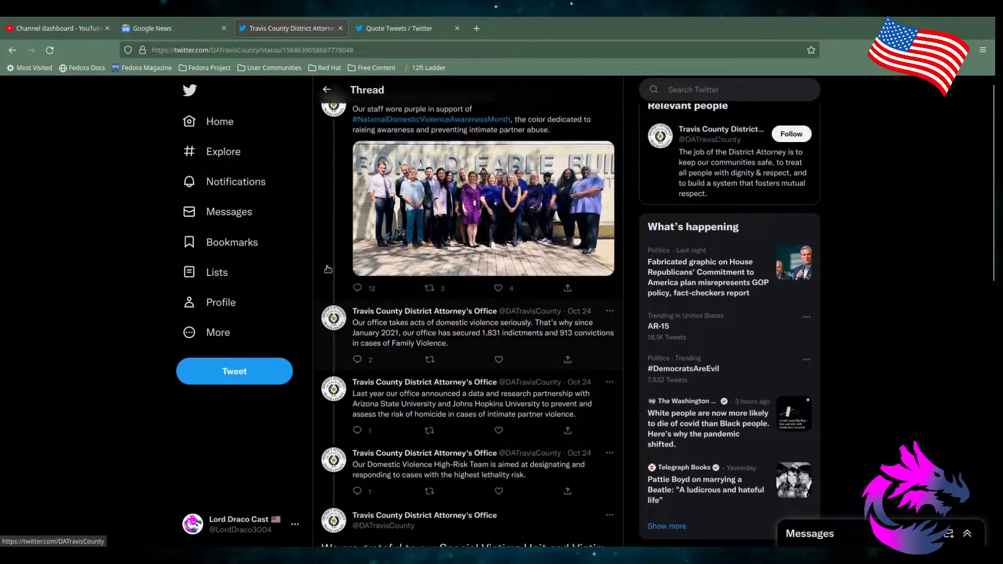
{"action": "scroll", "scroll_direction": "up", "scroll_amount": 3}
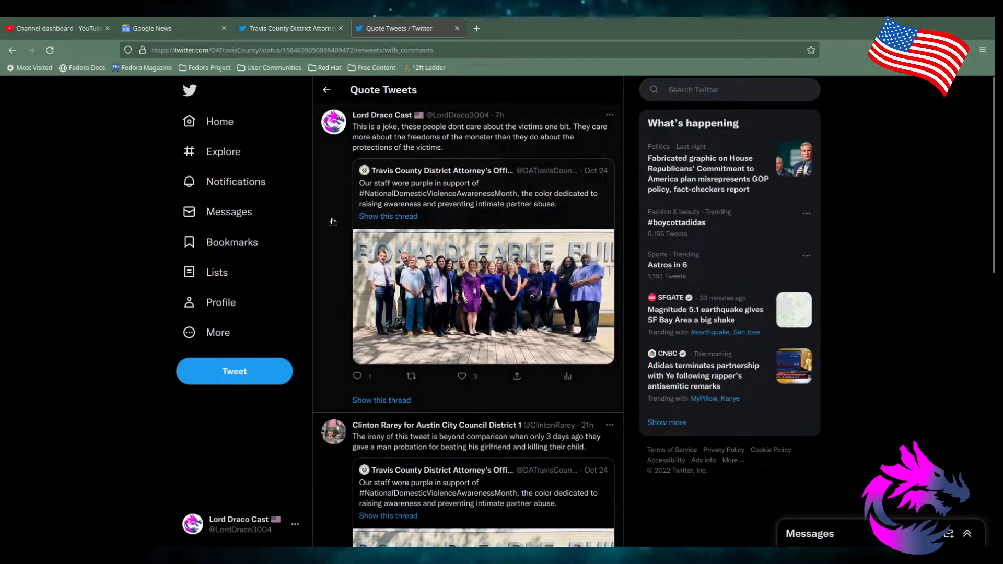
Scroll the quote tweets to reach Lord Draco Cast's 'victims are ignored' post, open with 3 likes.
{"action": "scroll", "scroll_direction": "down", "scroll_amount": 3}
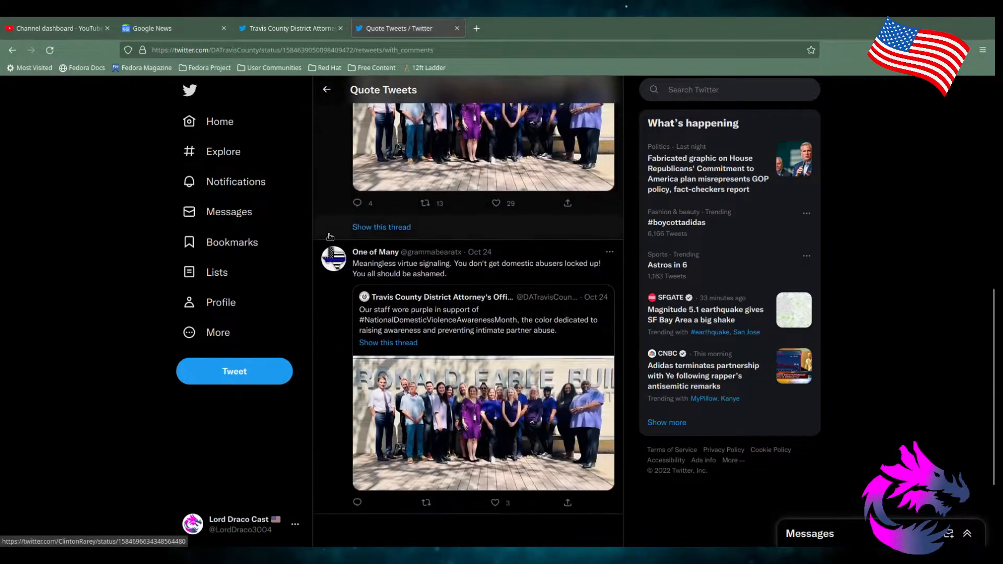
{"action": "scroll", "scroll_direction": "down", "scroll_amount": 3}
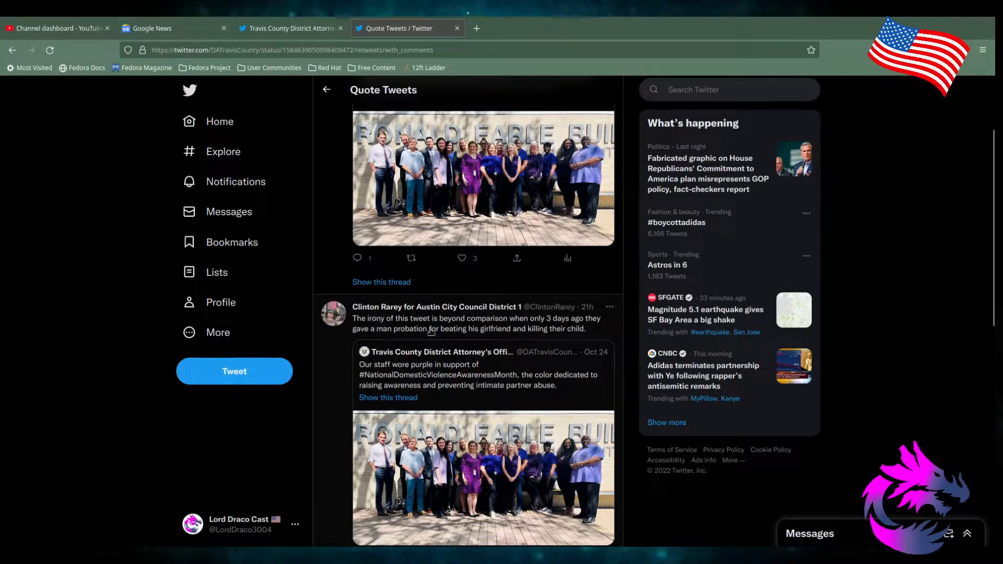
{"action": "mouse_move", "coordinate": [541, 325]}
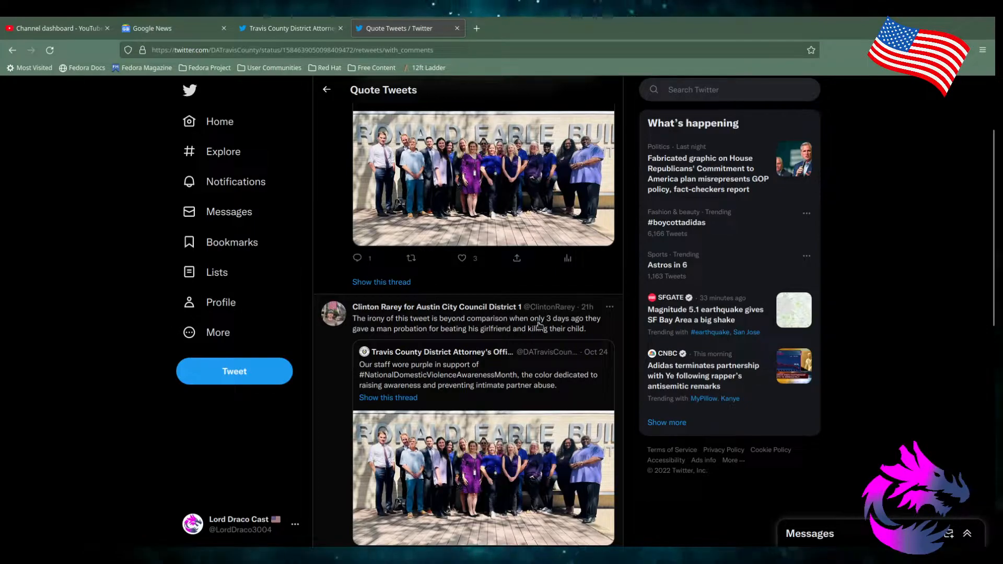
{"action": "mouse_move", "coordinate": [421, 340]}
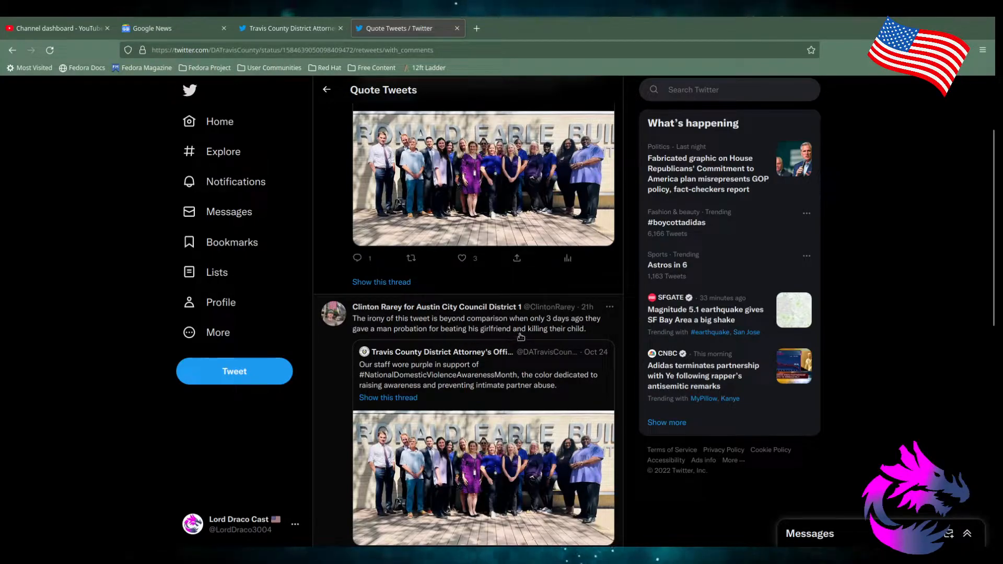
{"action": "scroll", "scroll_direction": "up", "scroll_amount": 3}
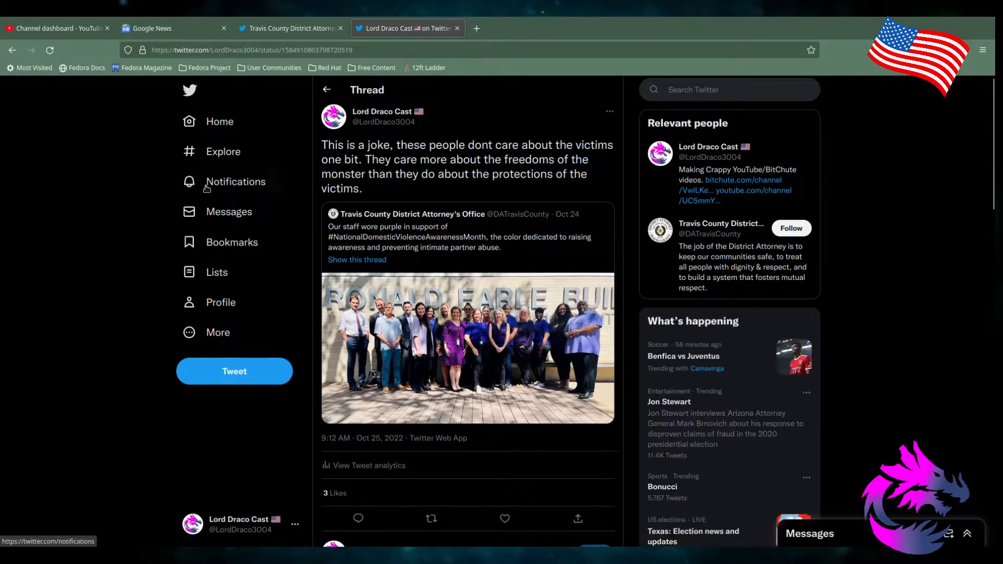
{"action": "mouse_move", "coordinate": [82, 203]}
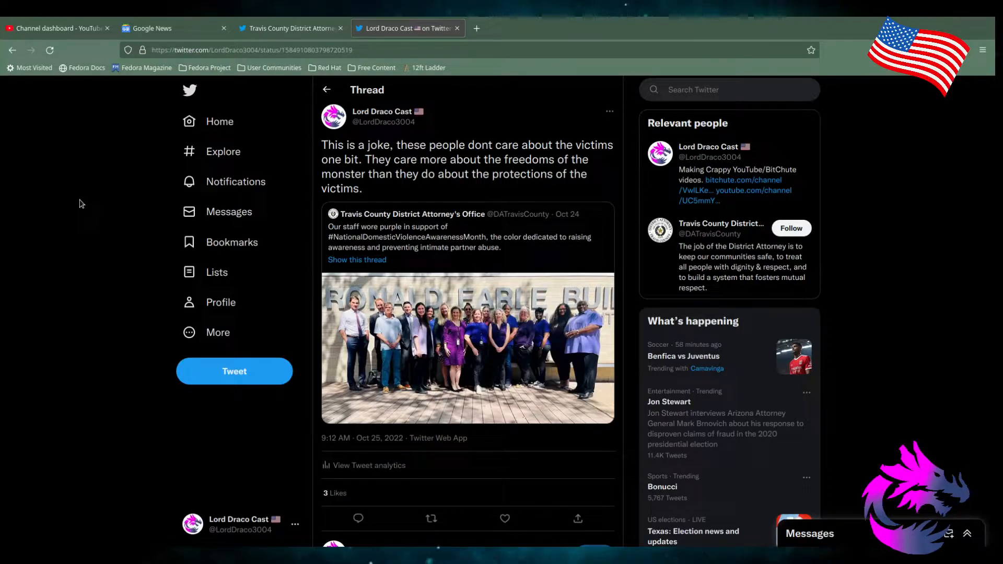
Scroll down to the 'First story' and 'Second story' replies, ending at the 90-days Fox News reply.
{"action": "scroll", "scroll_direction": "down", "scroll_amount": 3}
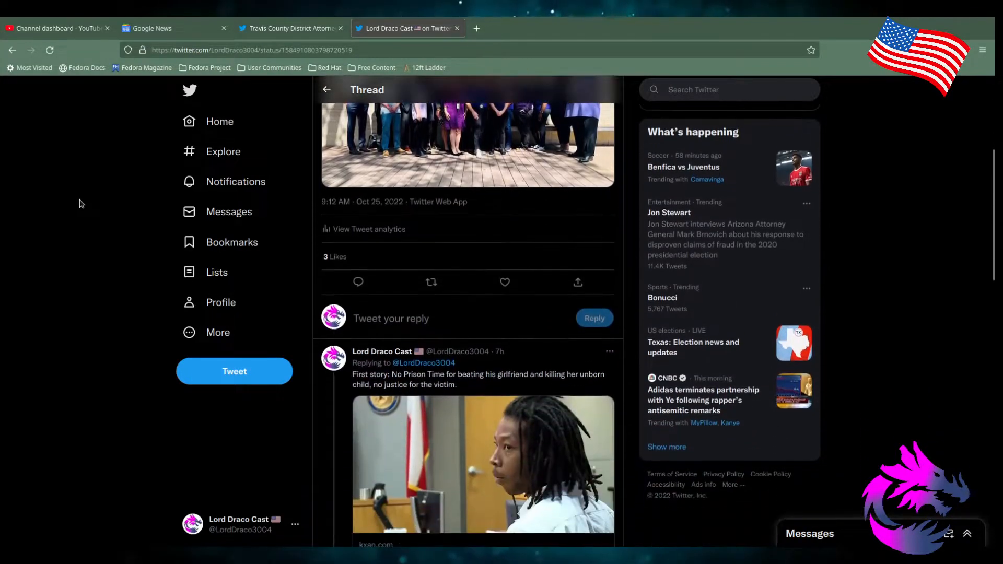
{"action": "scroll", "scroll_direction": "down", "scroll_amount": 3}
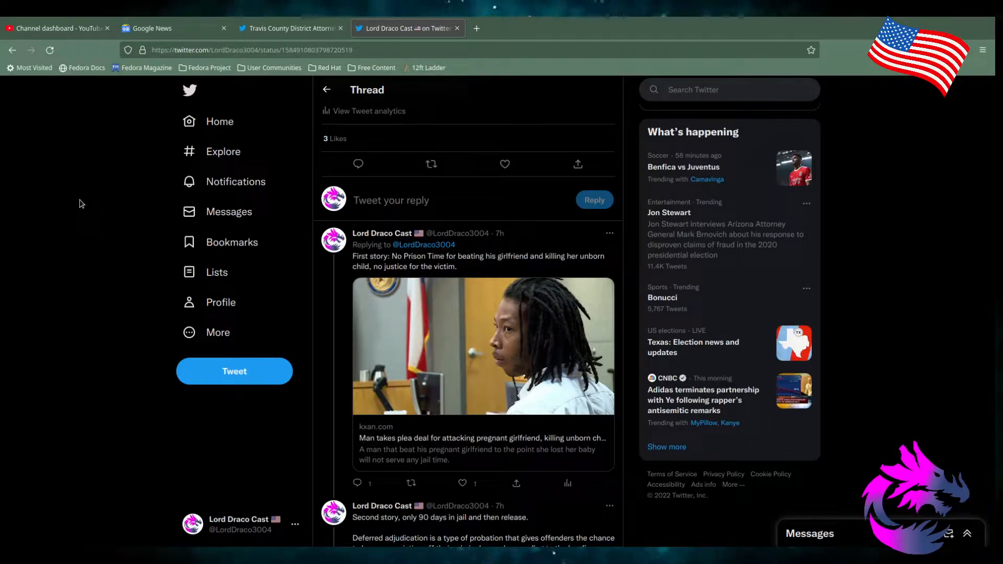
{"action": "scroll", "scroll_direction": "down", "scroll_amount": 3}
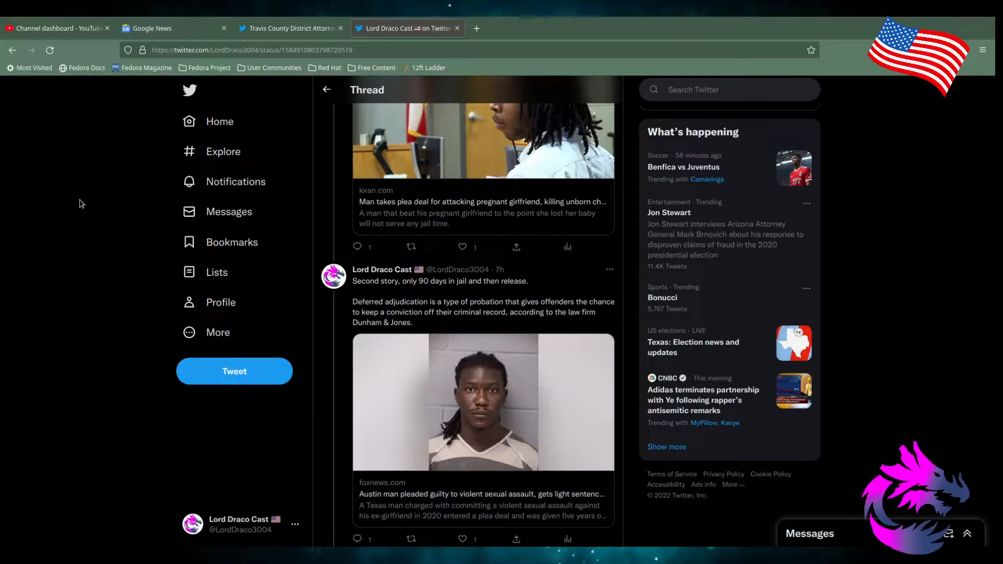
{"action": "mouse_move", "coordinate": [387, 191]}
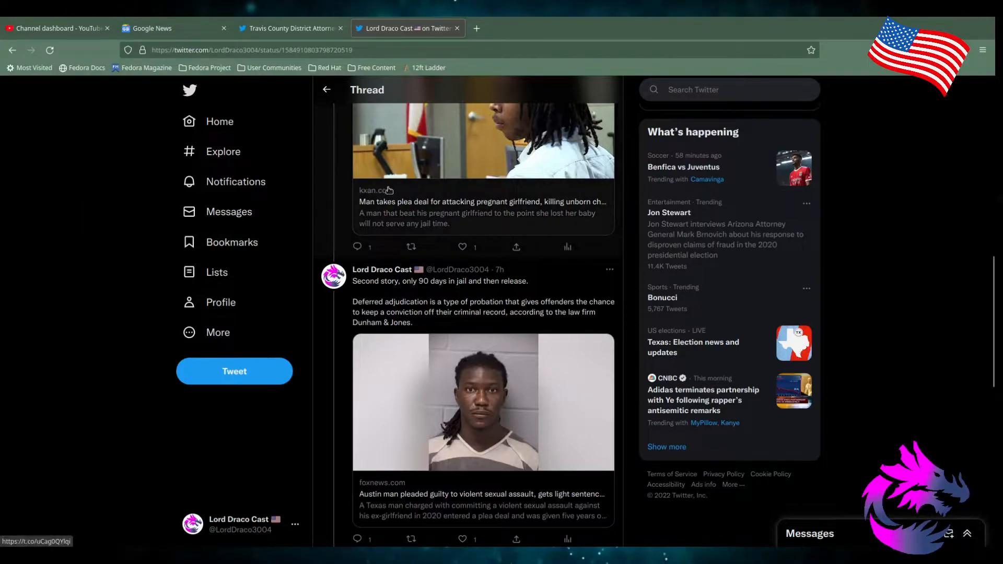
{"action": "mouse_move", "coordinate": [385, 318]}
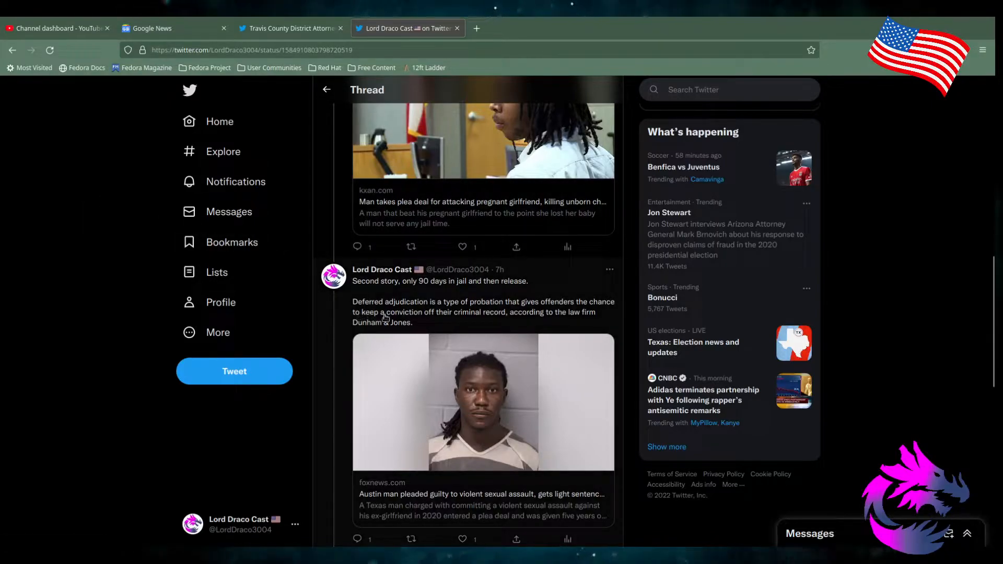
{"action": "mouse_move", "coordinate": [507, 311]}
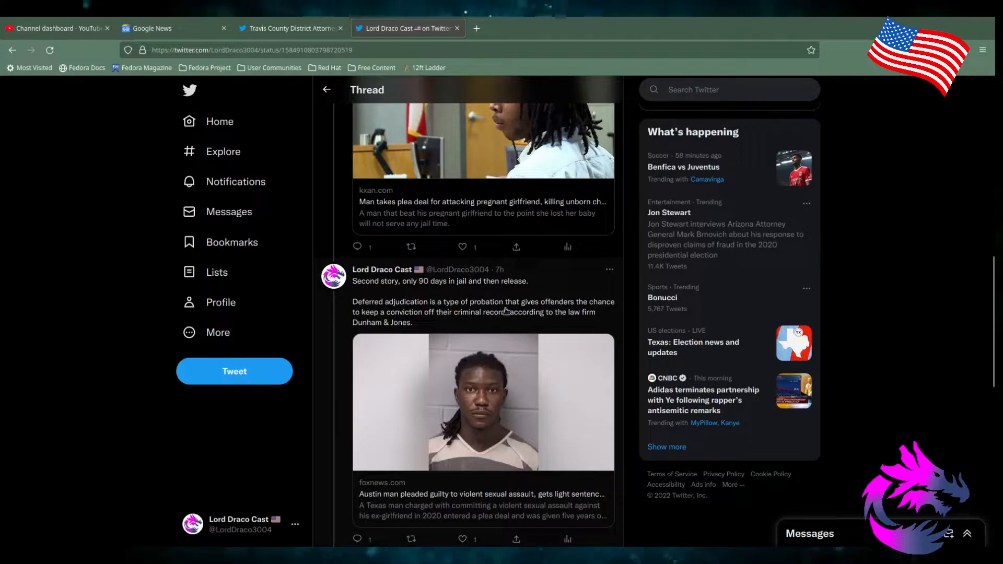
{"action": "mouse_move", "coordinate": [340, 310]}
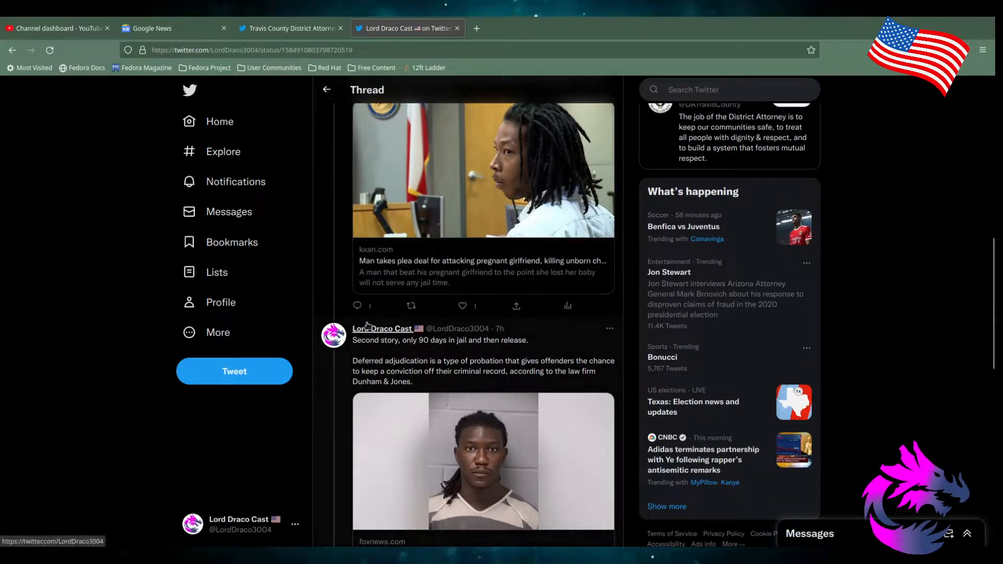
{"action": "mouse_move", "coordinate": [340, 491]}
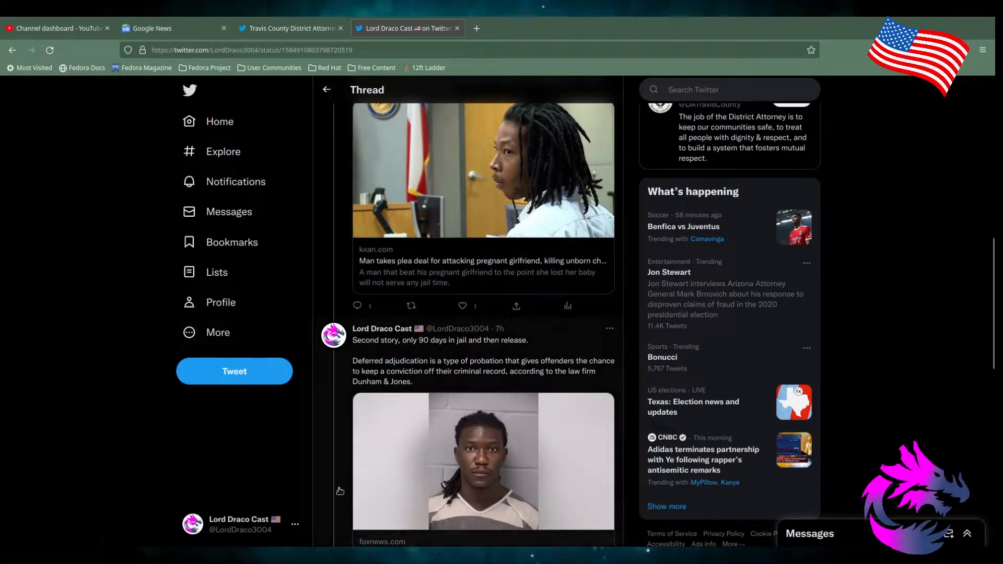
{"action": "mouse_move", "coordinate": [0, 301]}
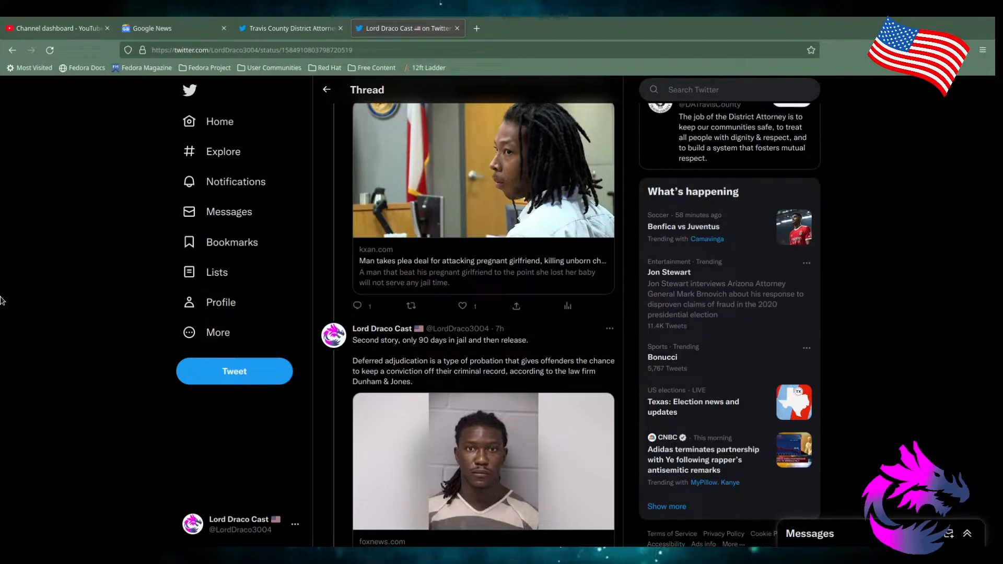
{"action": "mouse_move", "coordinate": [9, 279]}
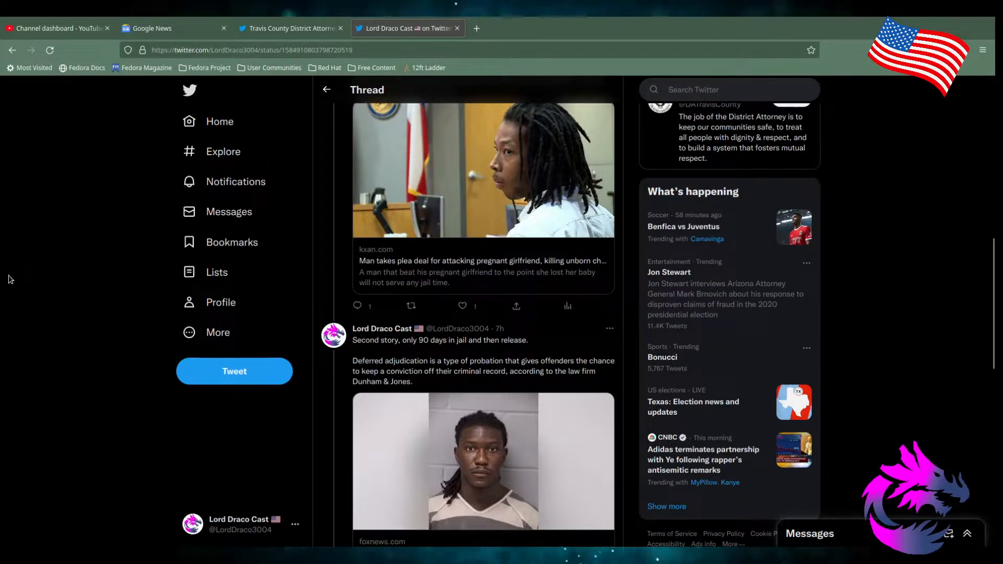
{"action": "mouse_move", "coordinate": [143, 254]}
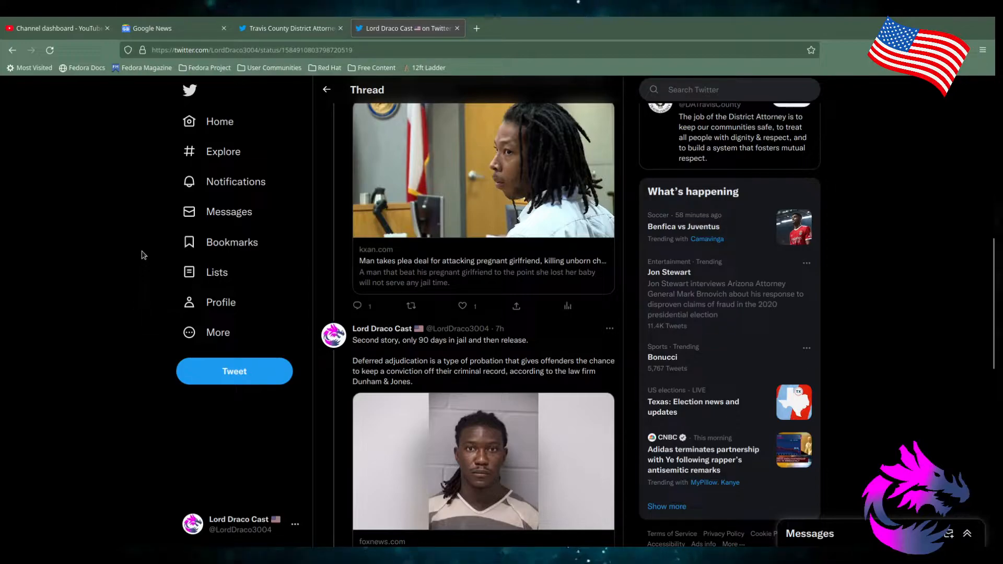
Scroll to the final reply asking how this is justice for victims.
{"action": "scroll", "scroll_direction": "up", "scroll_amount": 3}
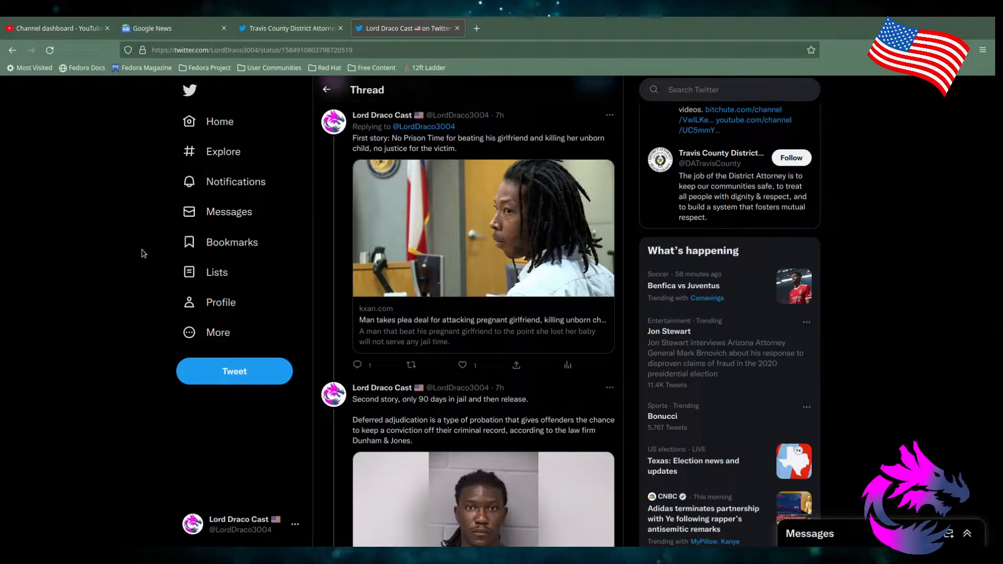
{"action": "scroll", "scroll_direction": "down", "scroll_amount": 3}
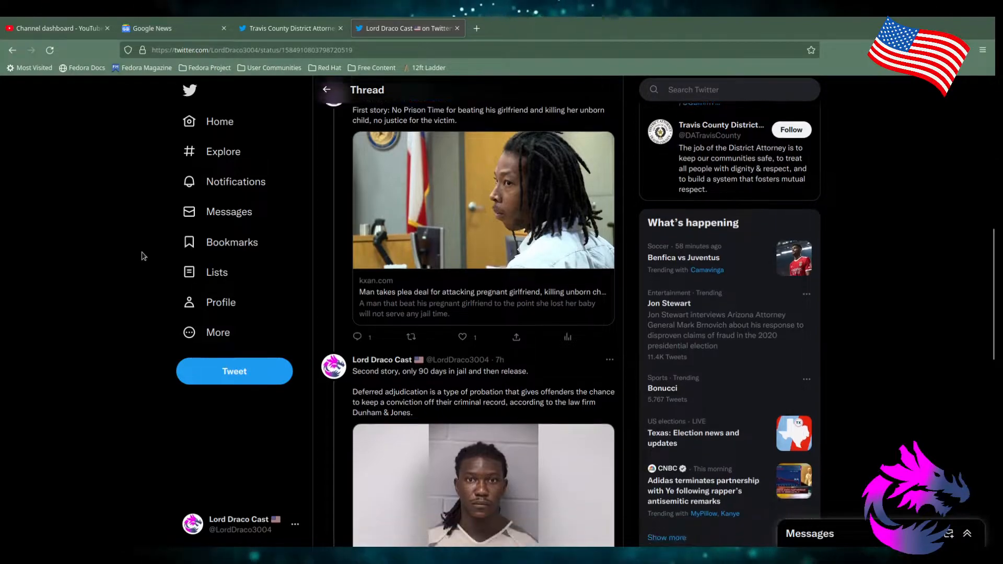
{"action": "scroll", "scroll_direction": "up", "scroll_amount": 3}
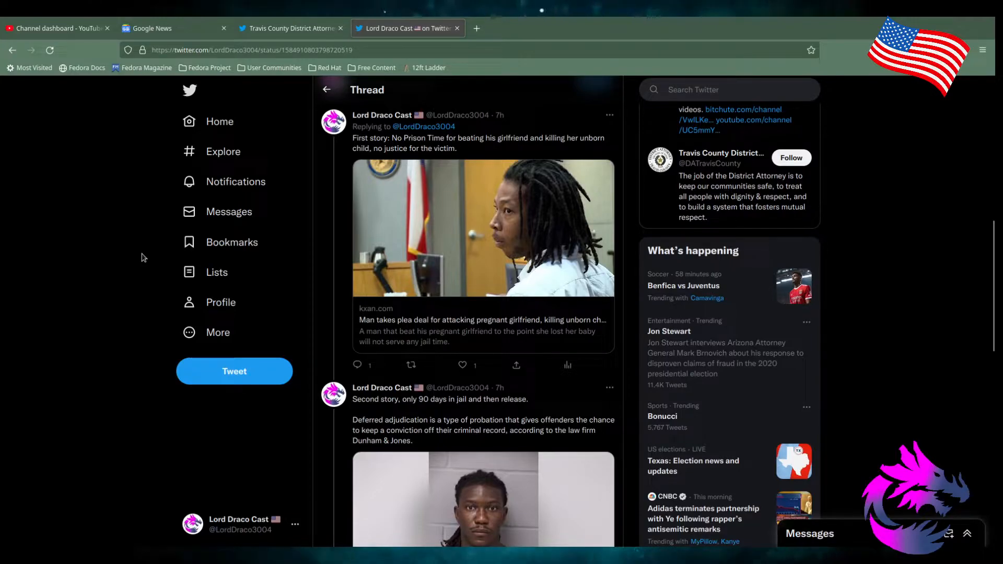
{"action": "scroll", "scroll_direction": "down", "scroll_amount": 3}
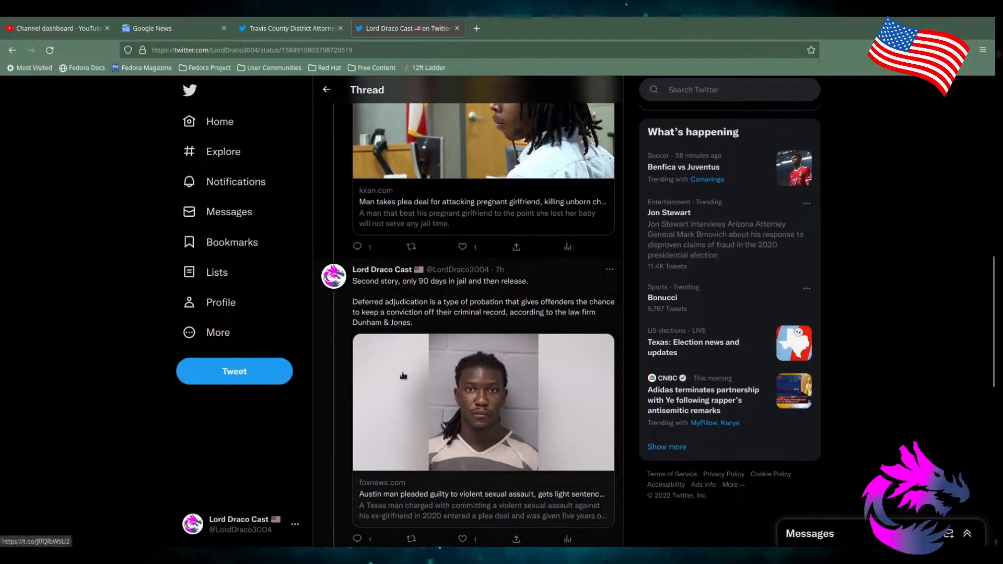
{"action": "scroll", "scroll_direction": "down", "scroll_amount": 3}
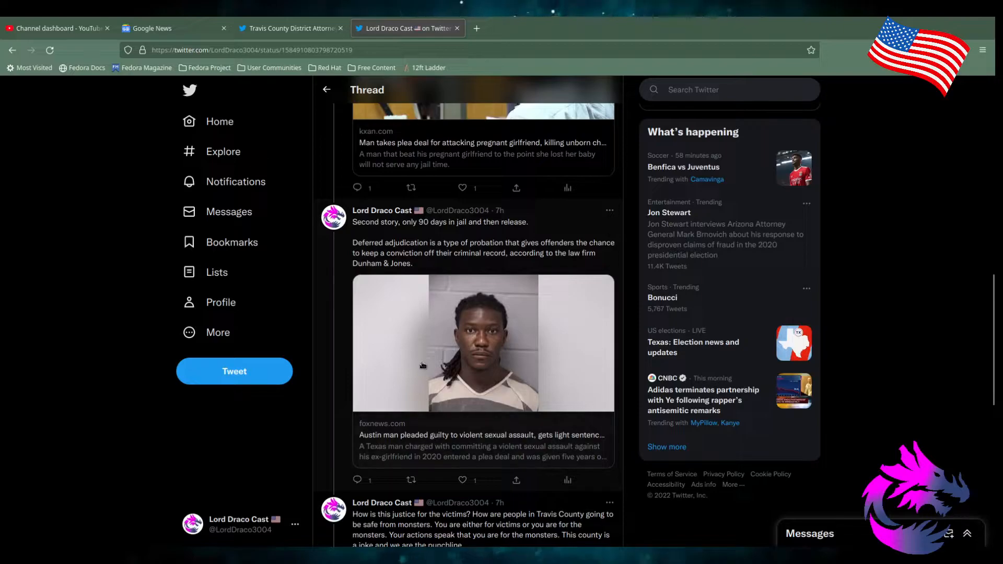
{"action": "mouse_move", "coordinate": [419, 370]}
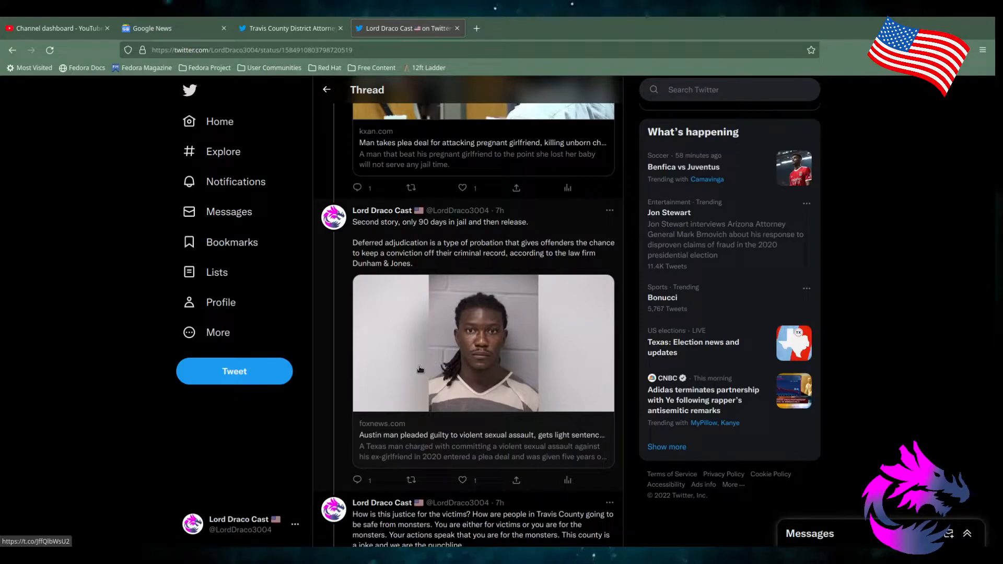
{"action": "scroll", "scroll_direction": "down", "scroll_amount": 3}
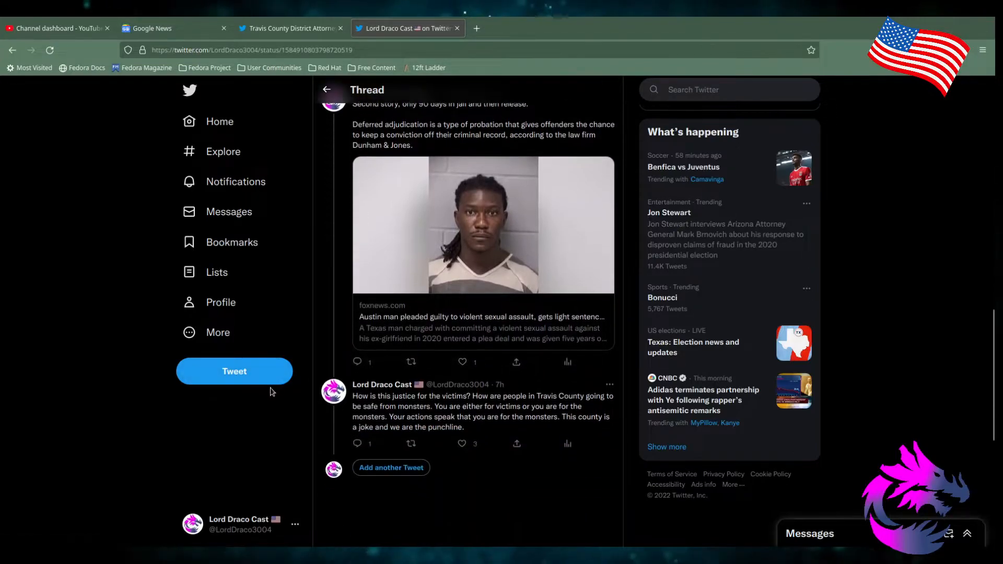
{"action": "mouse_move", "coordinate": [268, 399]}
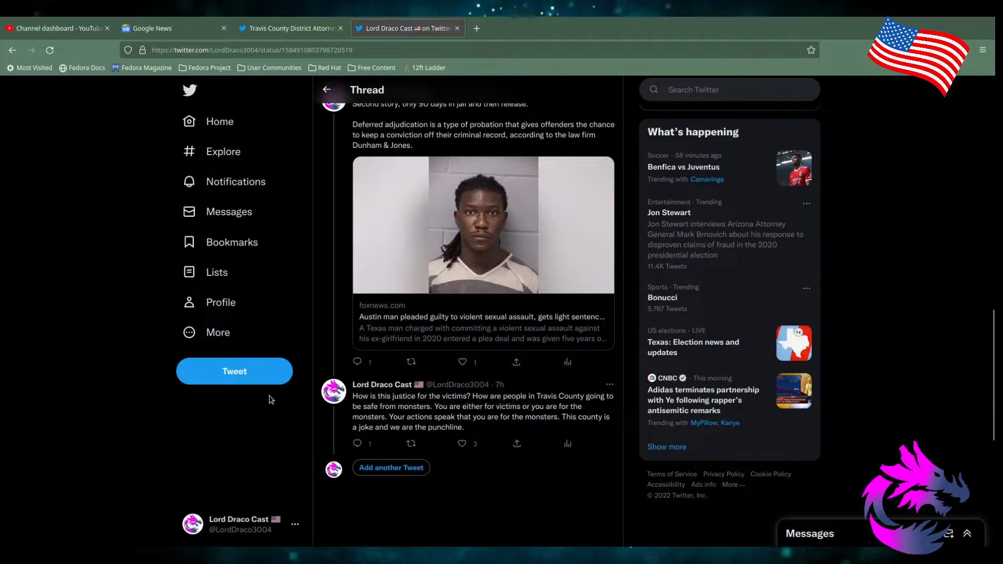